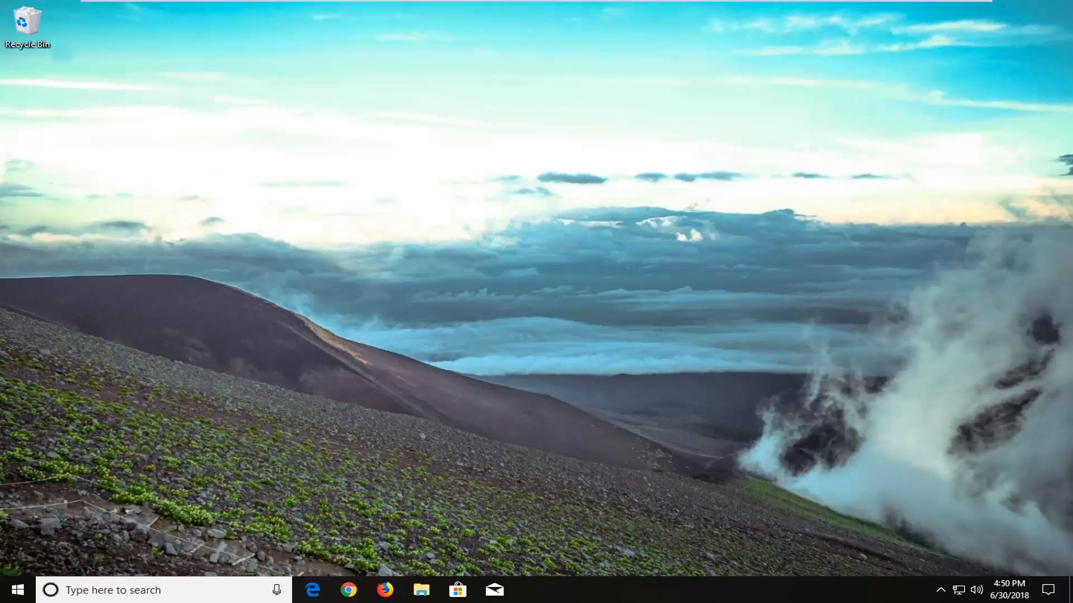
{"action": "mouse_move", "coordinate": [386, 458]}
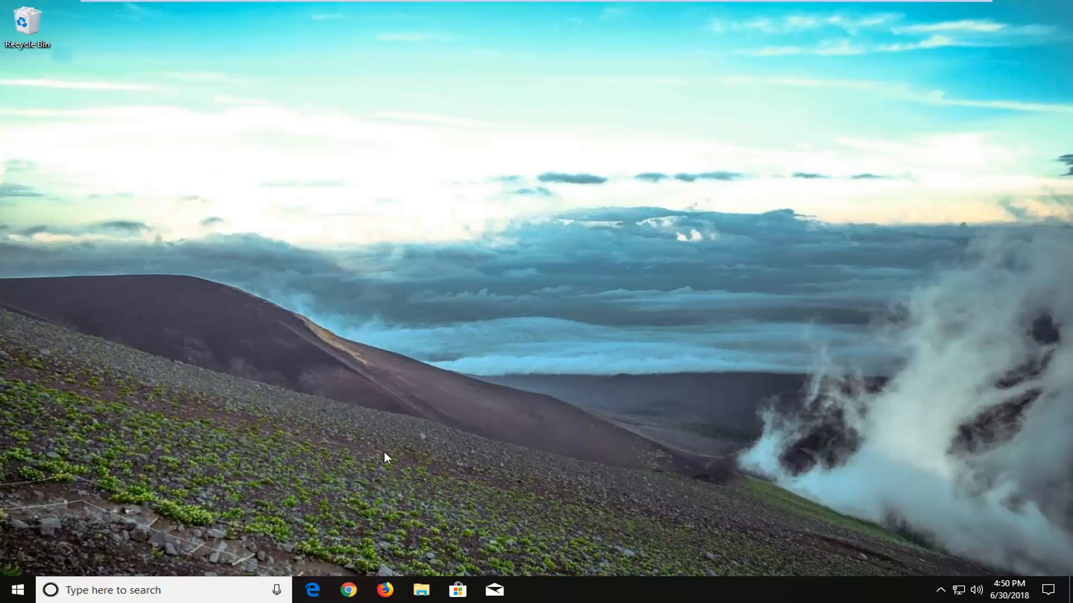
{"action": "mouse_move", "coordinate": [428, 404]}
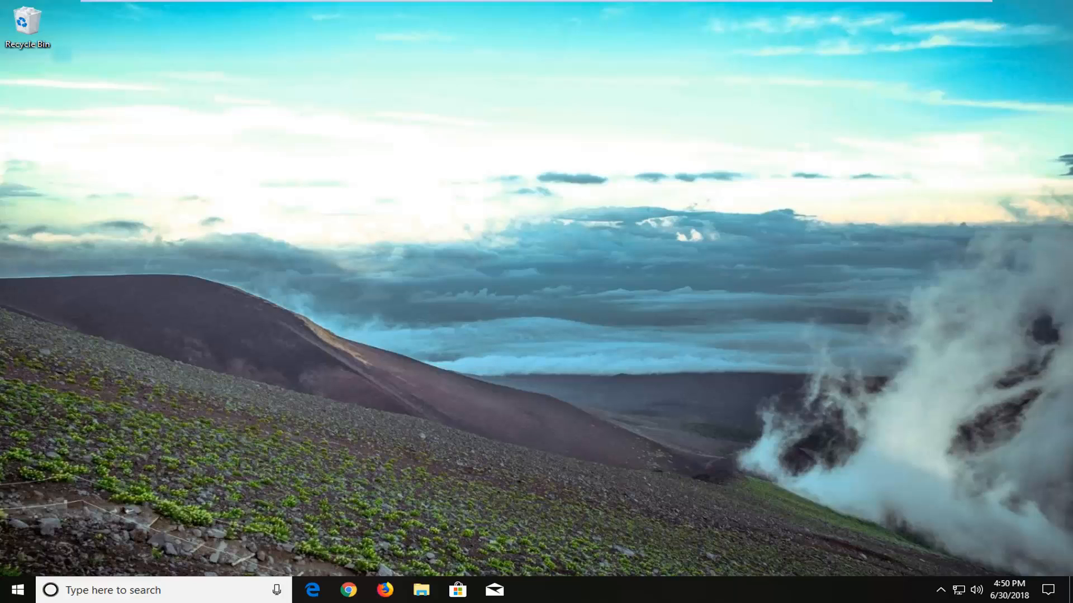
{"action": "mouse_move", "coordinate": [919, 475]}
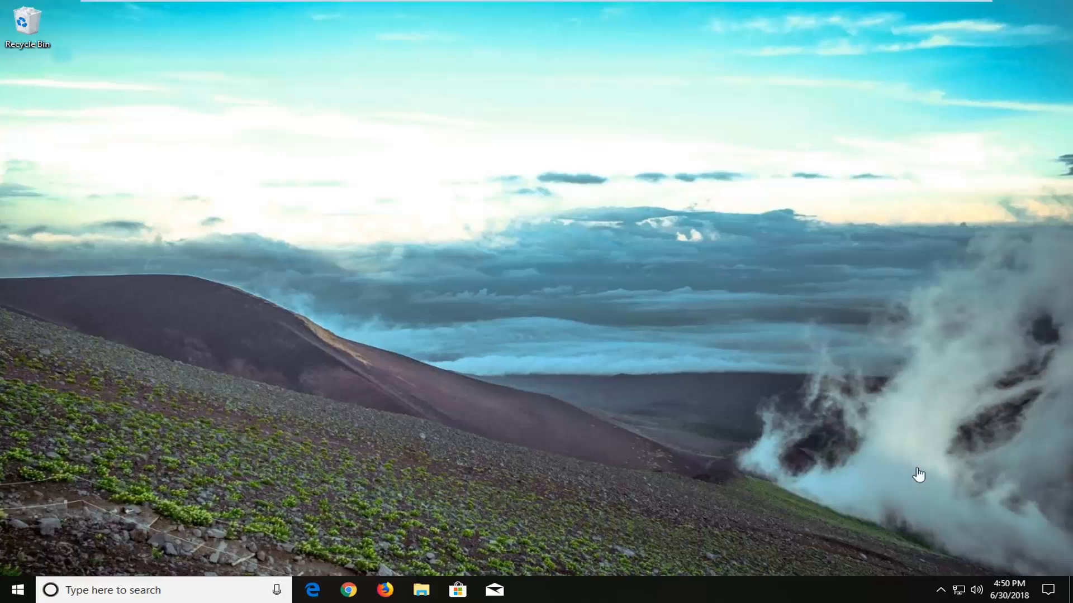
{"action": "mouse_move", "coordinate": [402, 428]}
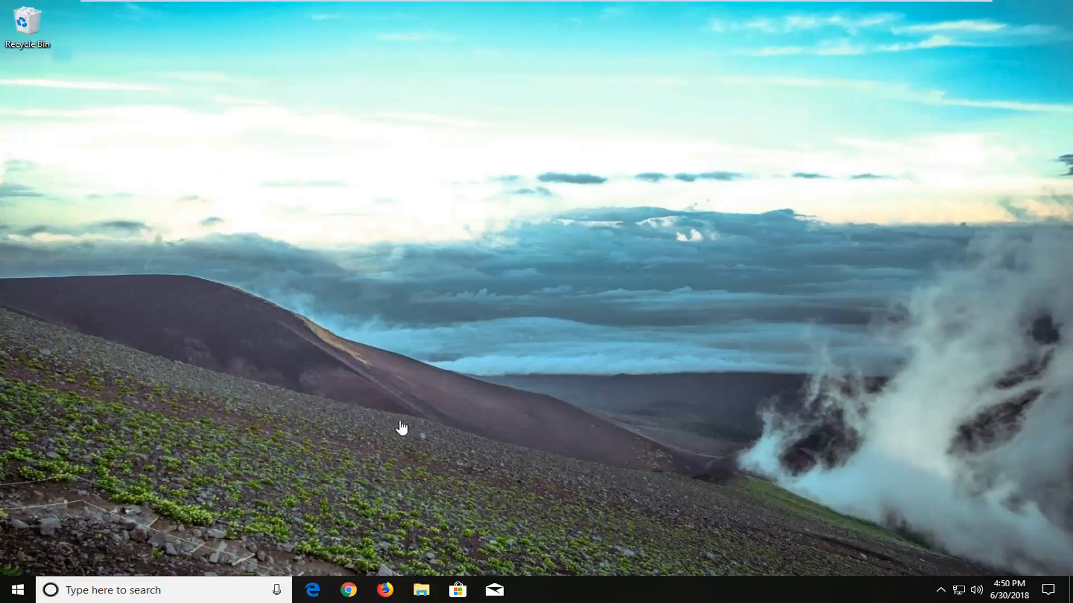
{"action": "mouse_move", "coordinate": [373, 437]}
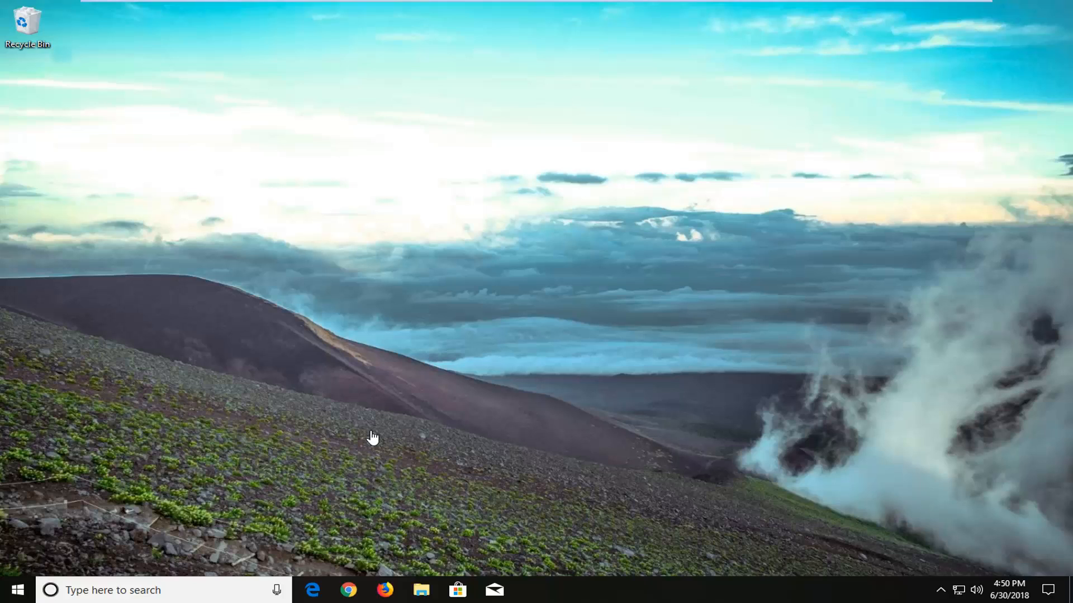
{"action": "mouse_move", "coordinate": [361, 437]}
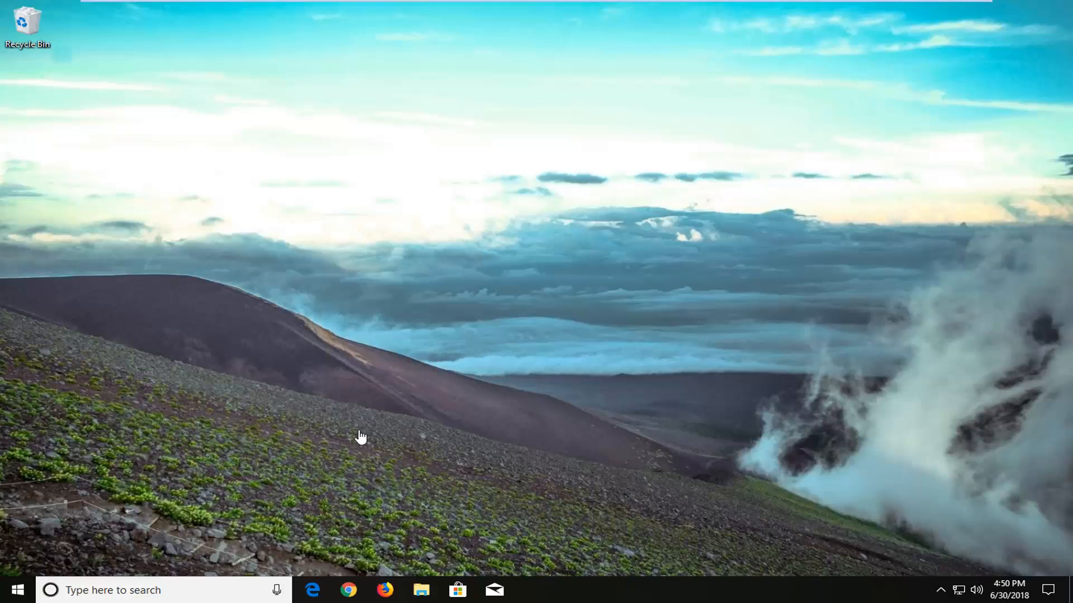
{"action": "mouse_move", "coordinate": [361, 431]}
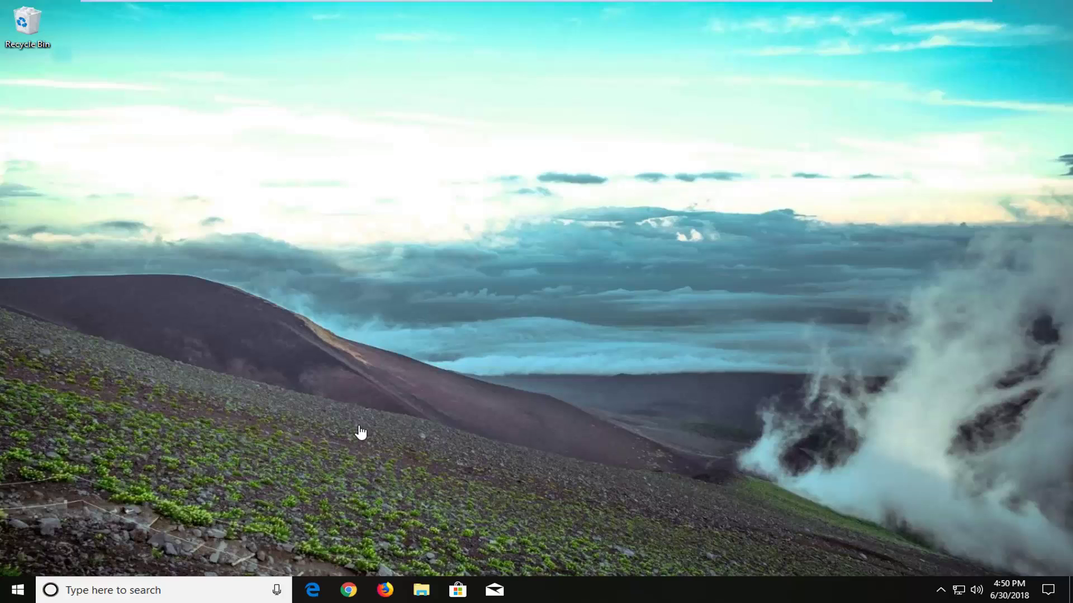
{"action": "mouse_move", "coordinate": [447, 220]}
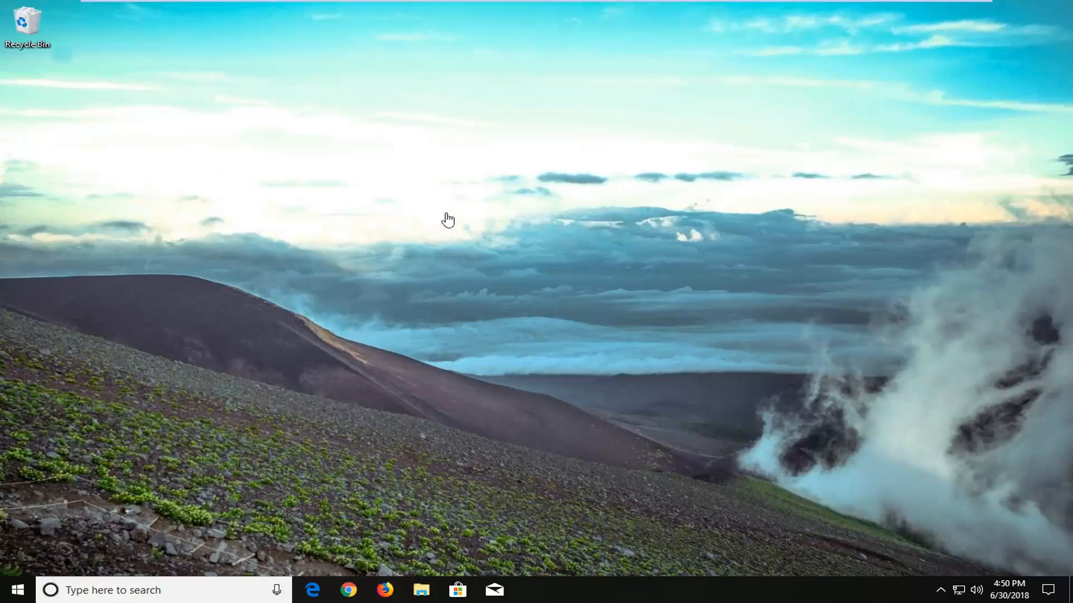
{"action": "mouse_move", "coordinate": [511, 258]}
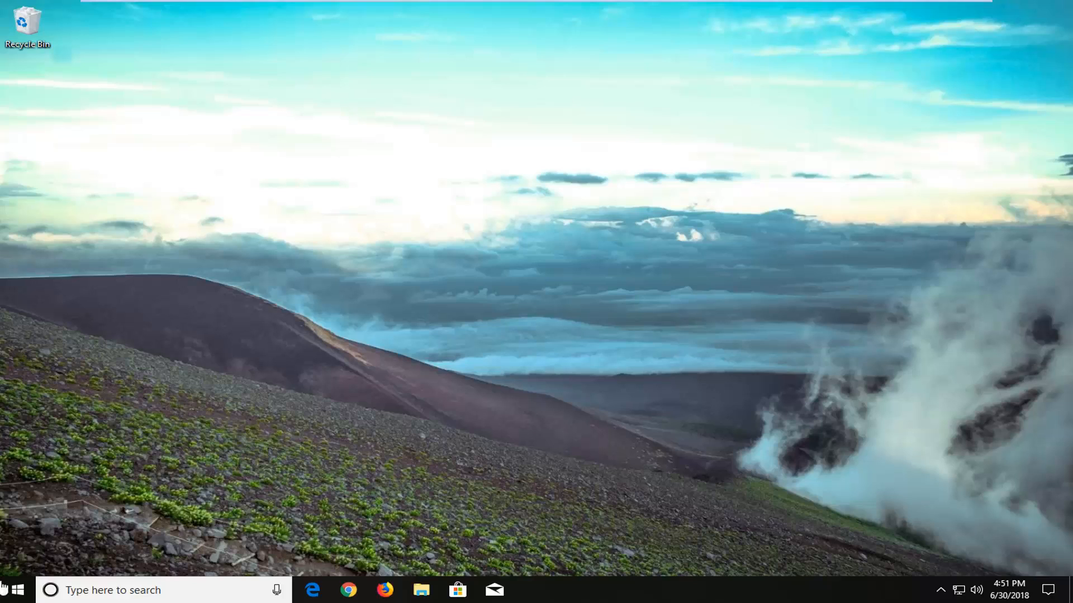
Search Start for 'system restore' to reach the System Protection tab showing drive C off.
{"action": "left_click", "coordinate": [10, 590]}
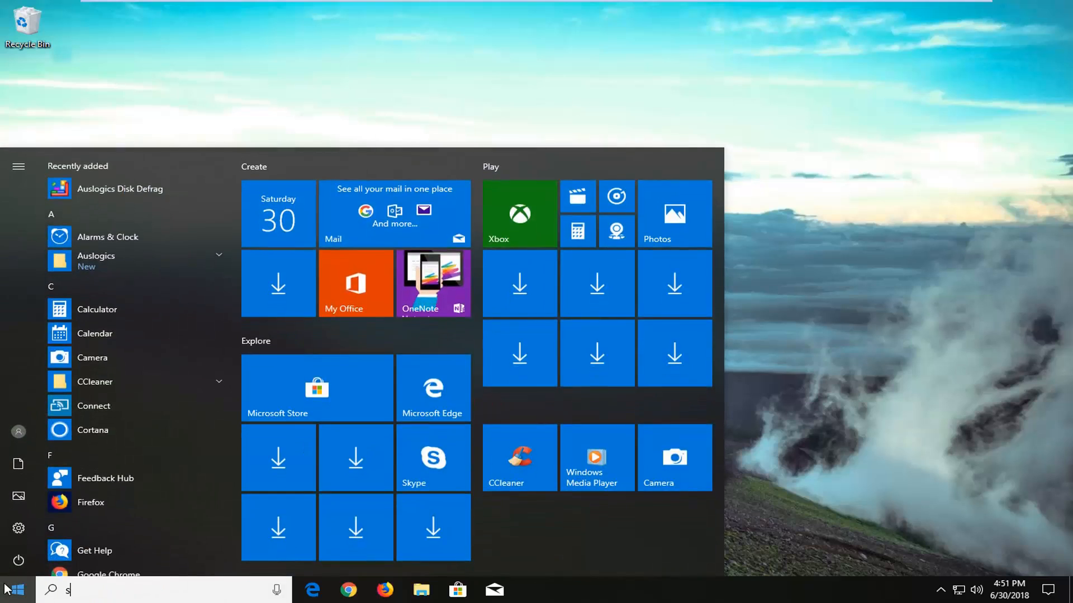
{"action": "type", "text": "ystem resto"}
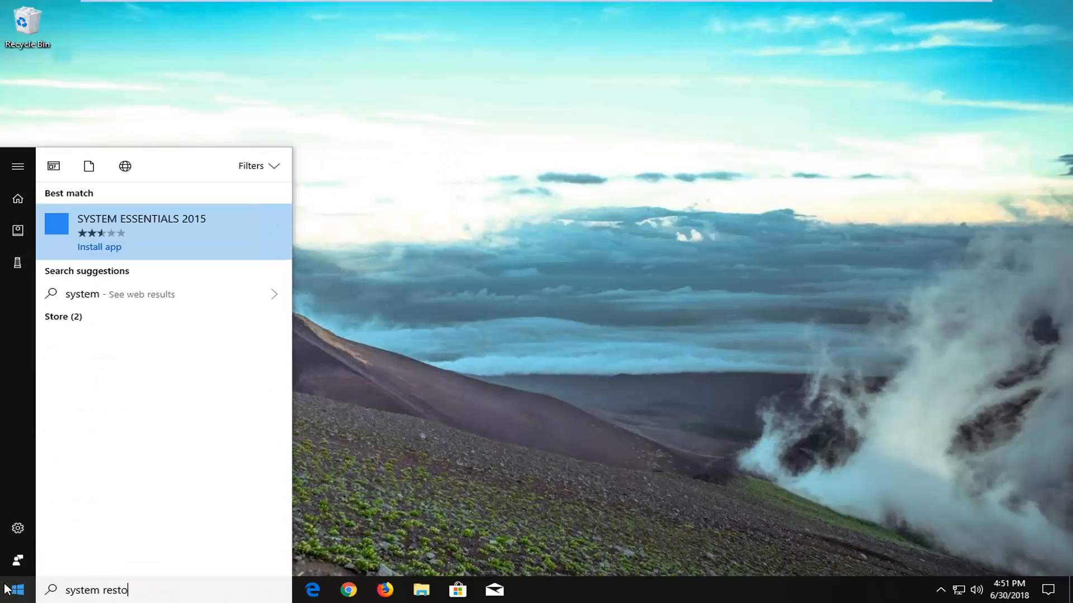
{"action": "type", "text": "re"}
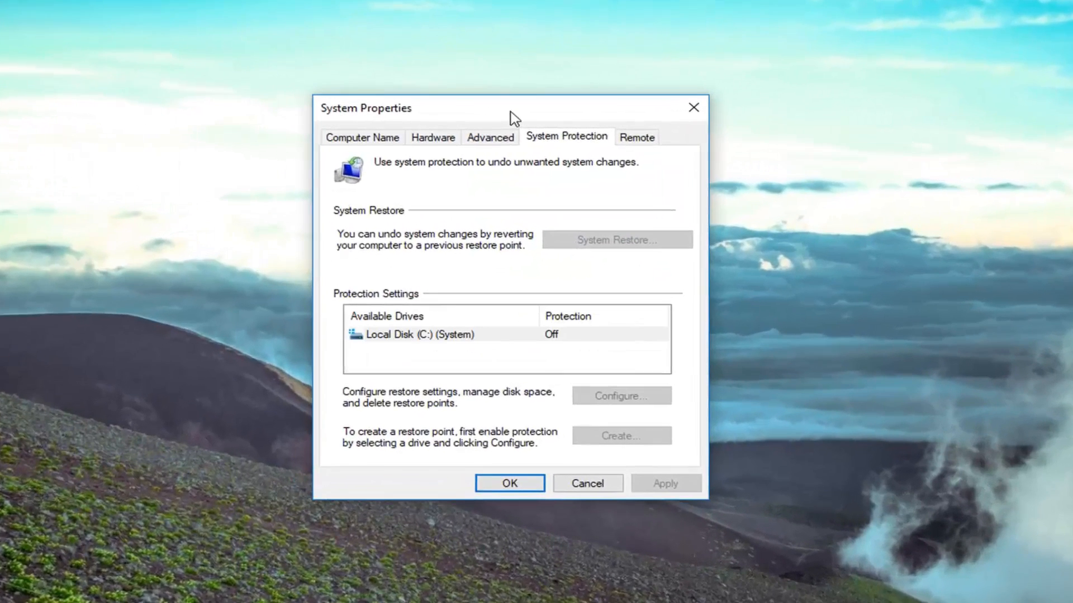
Review Local Disk (C:) protection settings (disabled, 0 bytes used) and close them.
{"action": "left_click", "coordinate": [624, 401]}
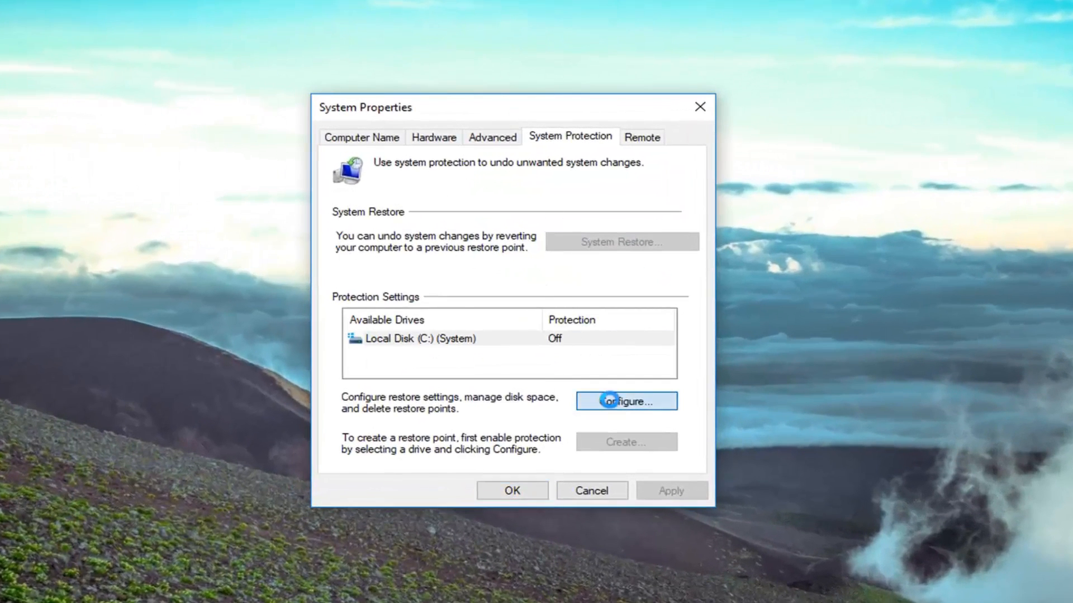
{"action": "left_click", "coordinate": [625, 402]}
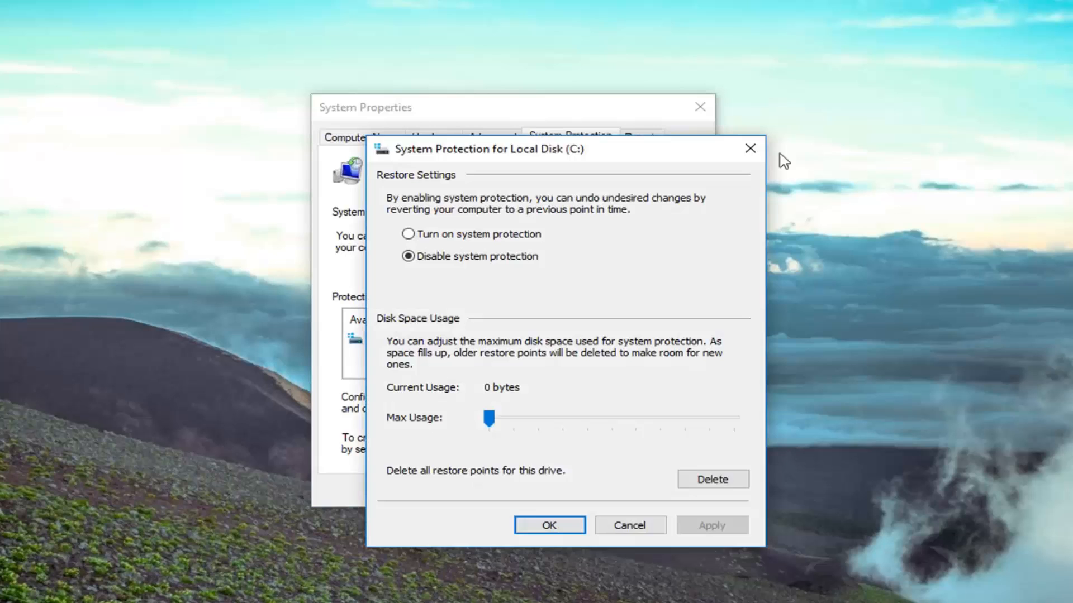
{"action": "left_click", "coordinate": [548, 525]}
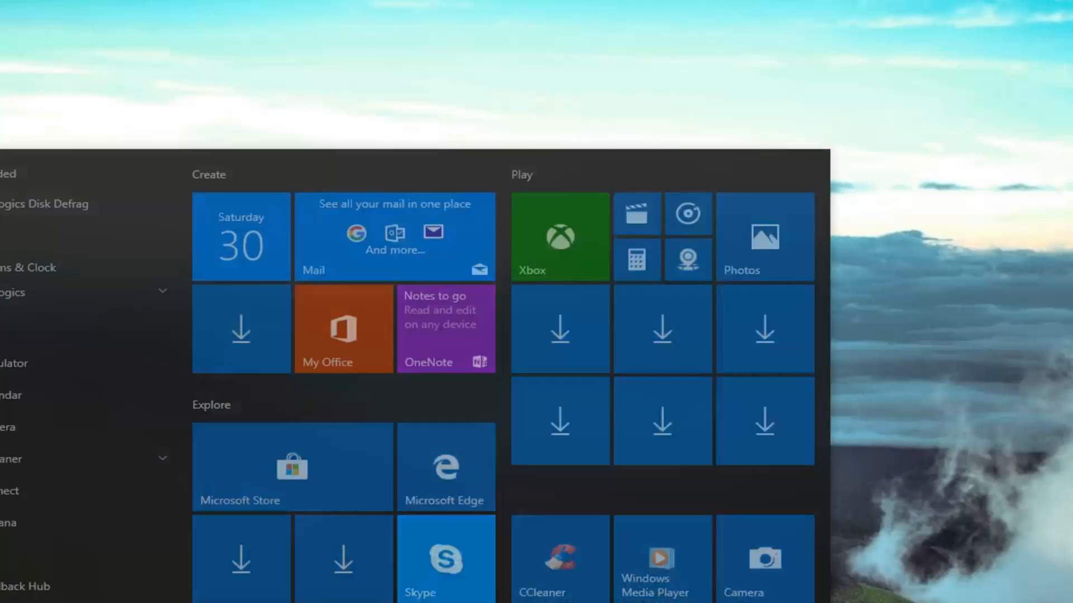
Search Start for 'updates' and reach the Windows Update page in Settings.
{"action": "type", "text": "updates"}
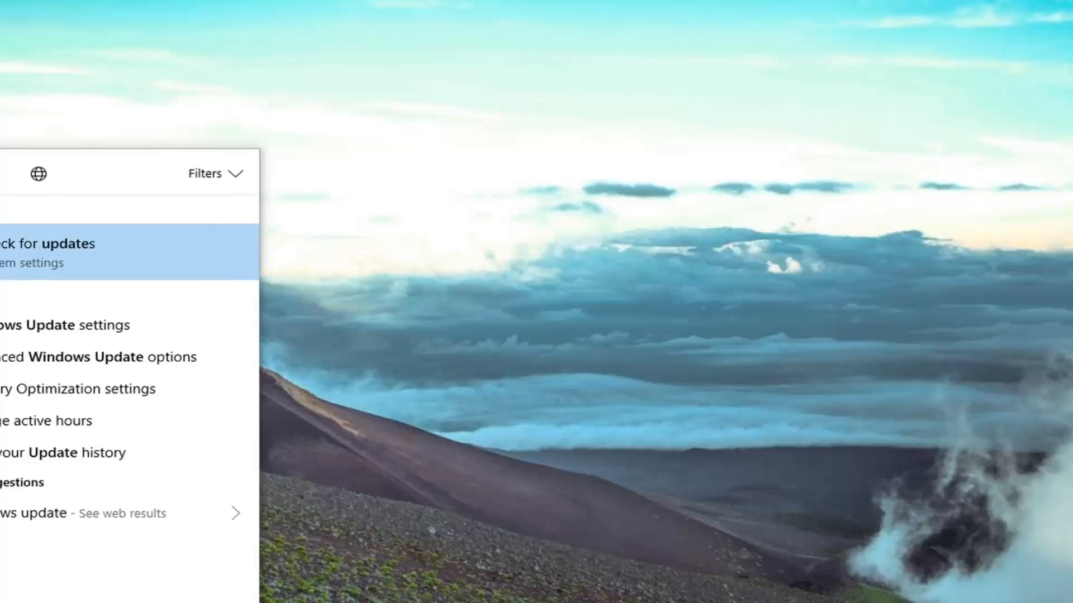
{"action": "mouse_move", "coordinate": [115, 258]}
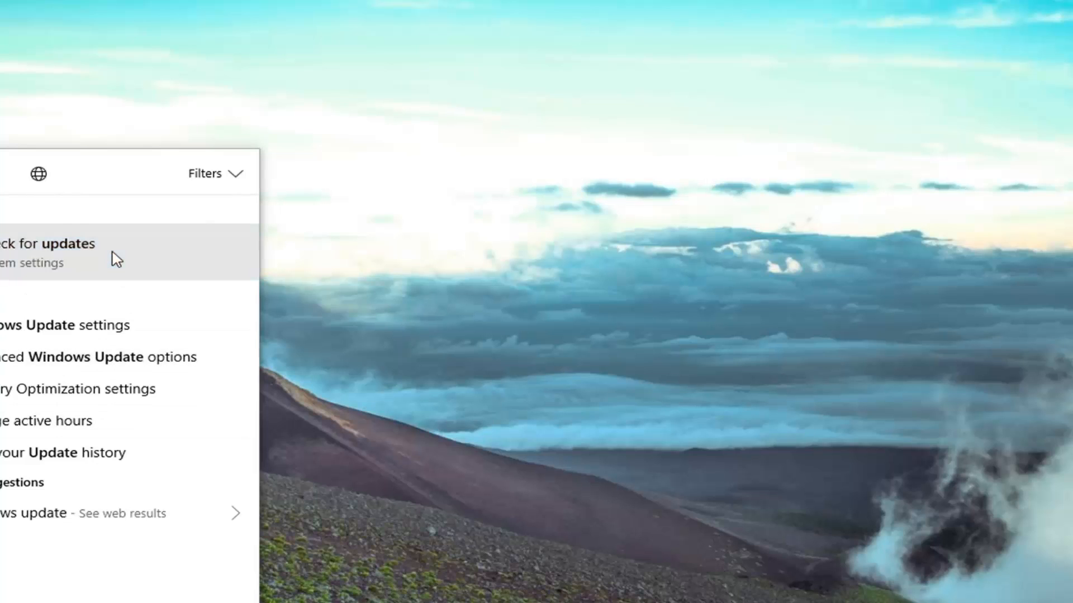
{"action": "left_click", "coordinate": [48, 243]}
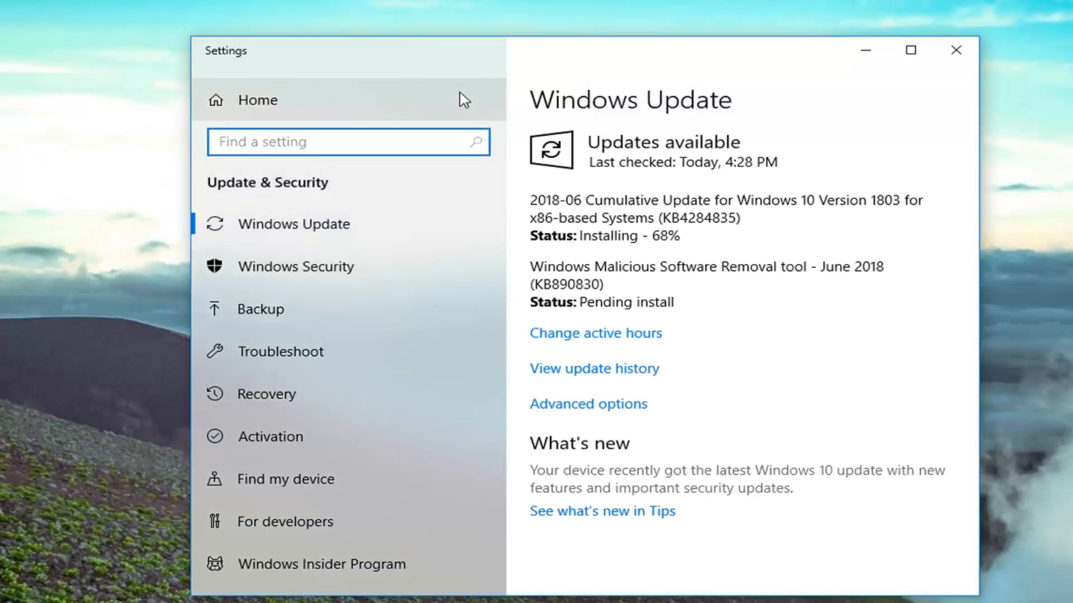
{"action": "mouse_move", "coordinate": [376, 266]}
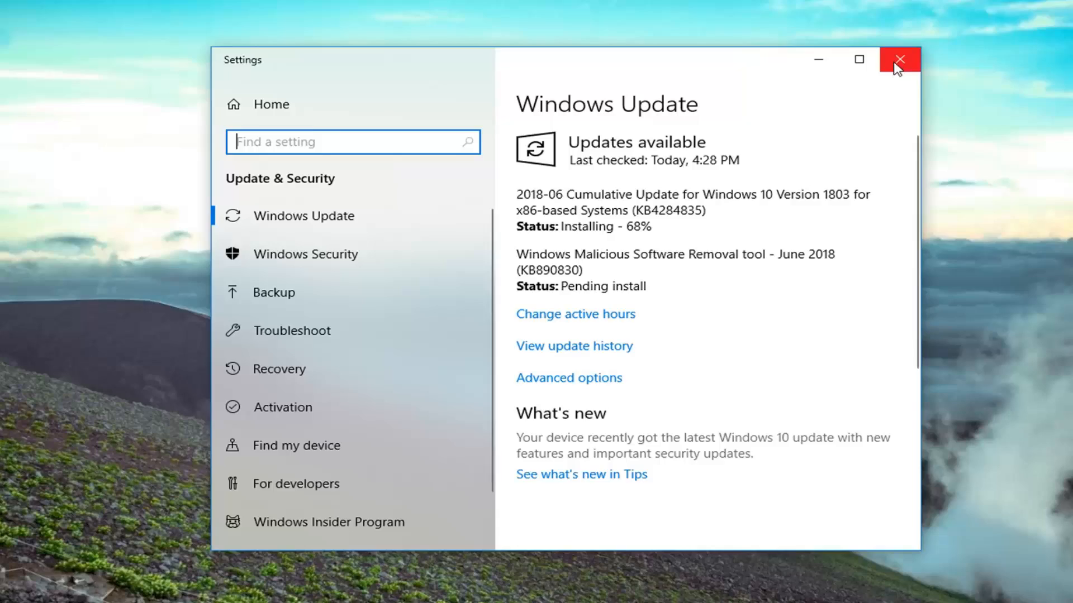
Close Settings after seeing the 2018-06 cumulative update installing at 68%.
{"action": "left_click", "coordinate": [899, 59]}
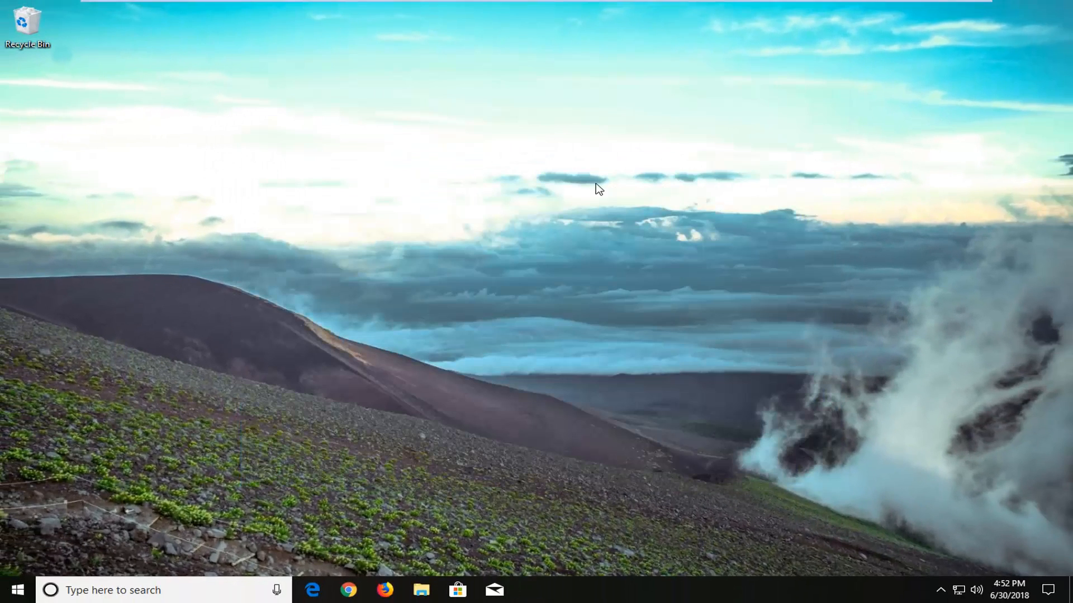
{"action": "mouse_move", "coordinate": [608, 194]}
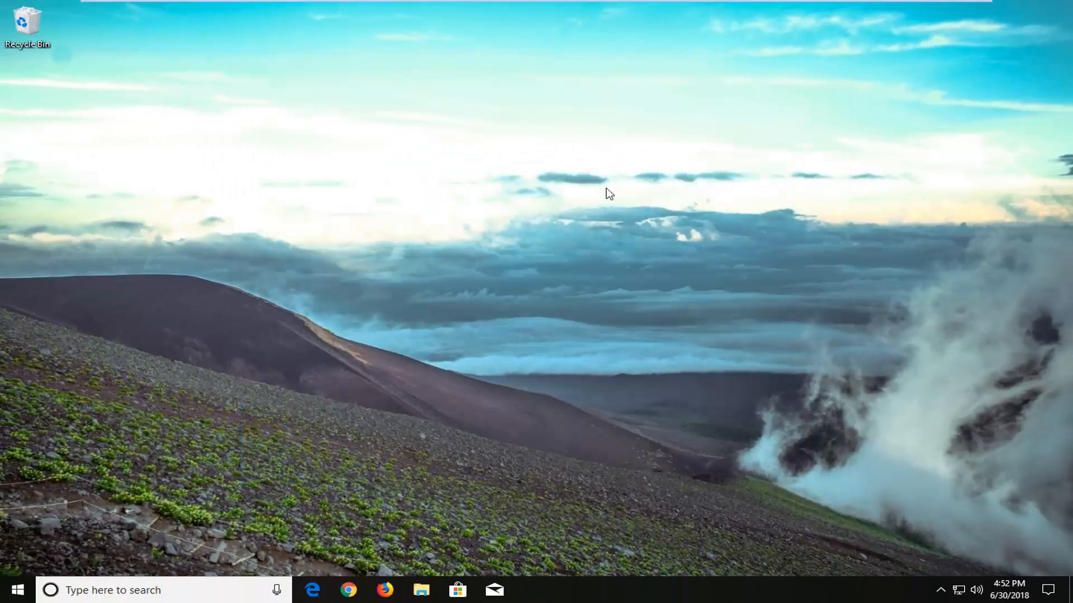